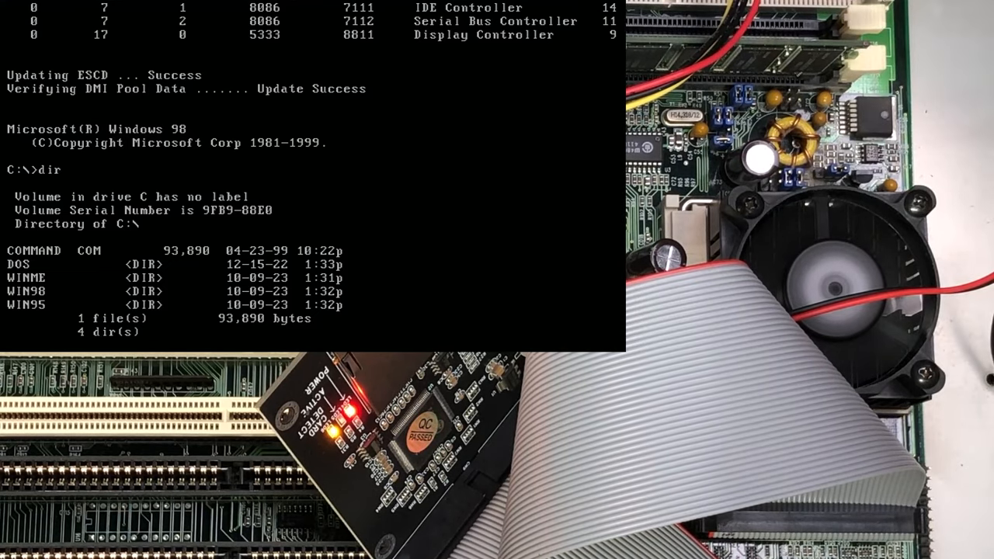
Run Windows 95 Setup from C:\WIN95 and continue past the routine system check
{"action": "type", "text": "cd win95"}
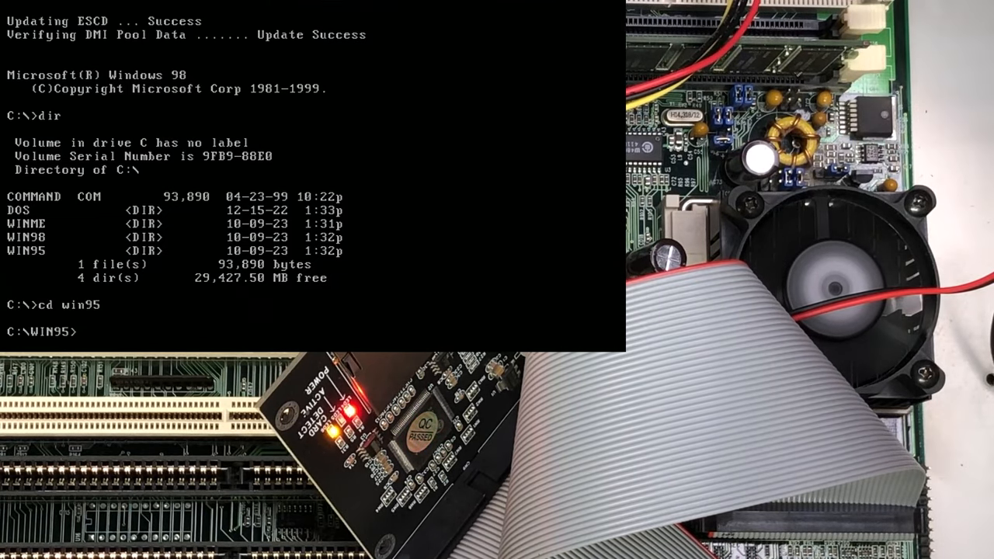
{"action": "type", "text": "setup"}
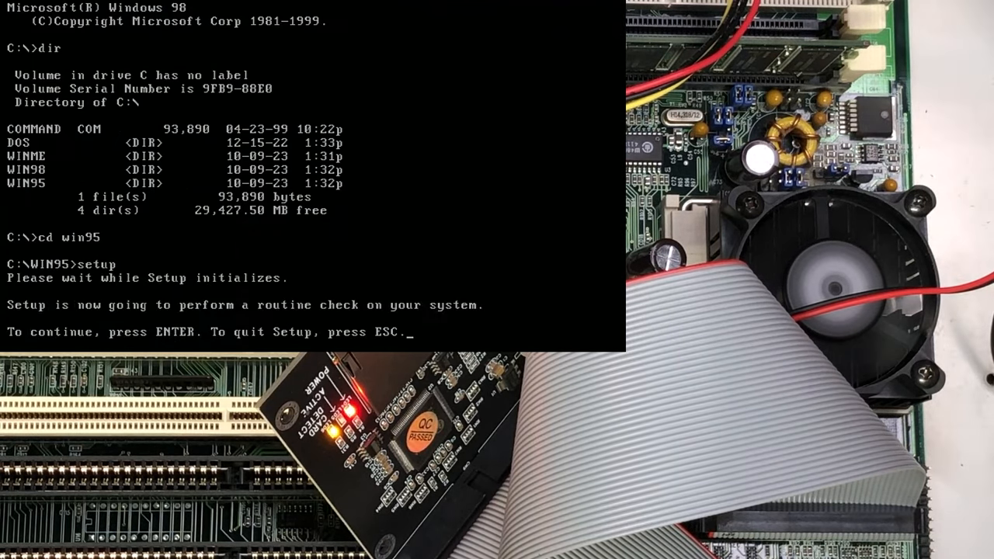
{"action": "key", "text": "enter"}
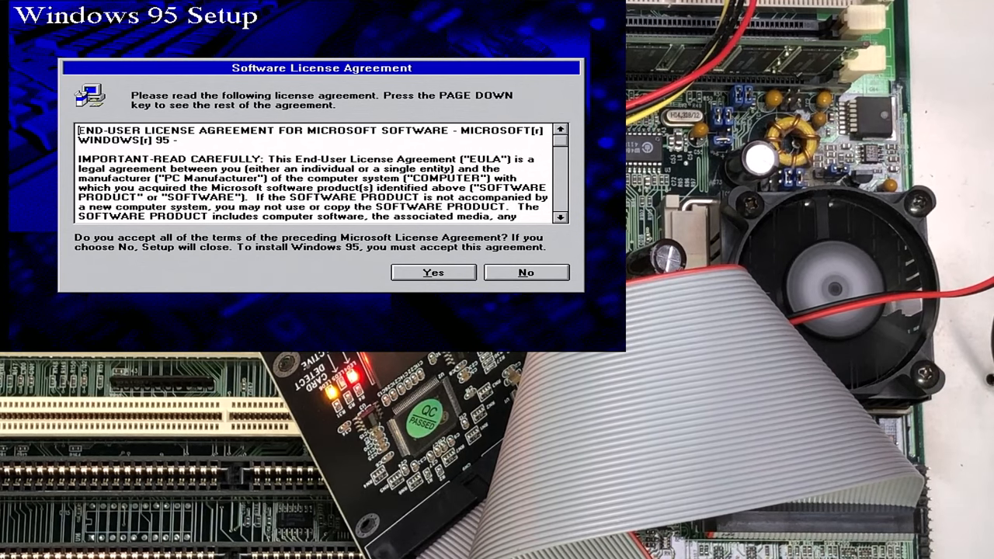
Accept the license, pass the wizard welcome, and keep 'Install the most common components'
{"action": "left_click", "coordinate": [432, 272]}
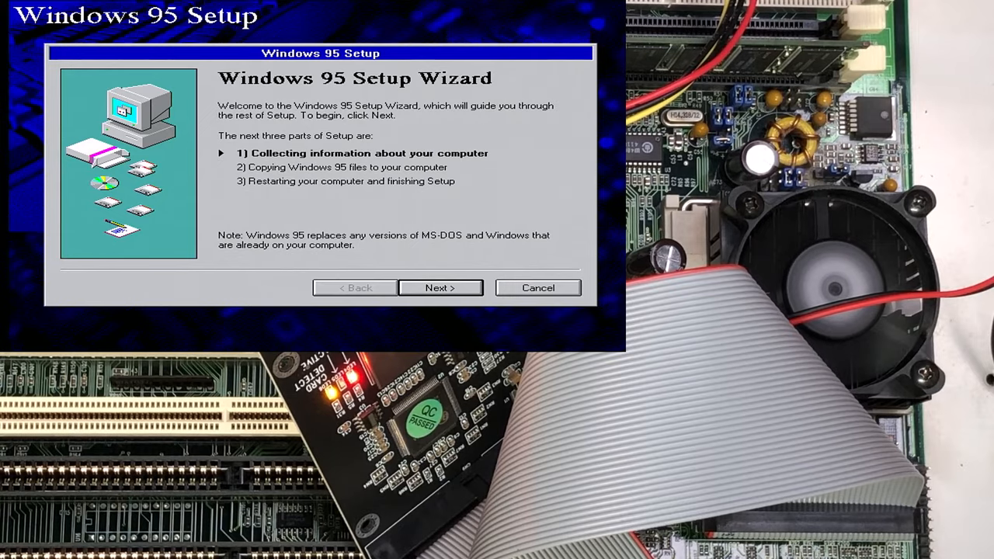
{"action": "left_click", "coordinate": [441, 287]}
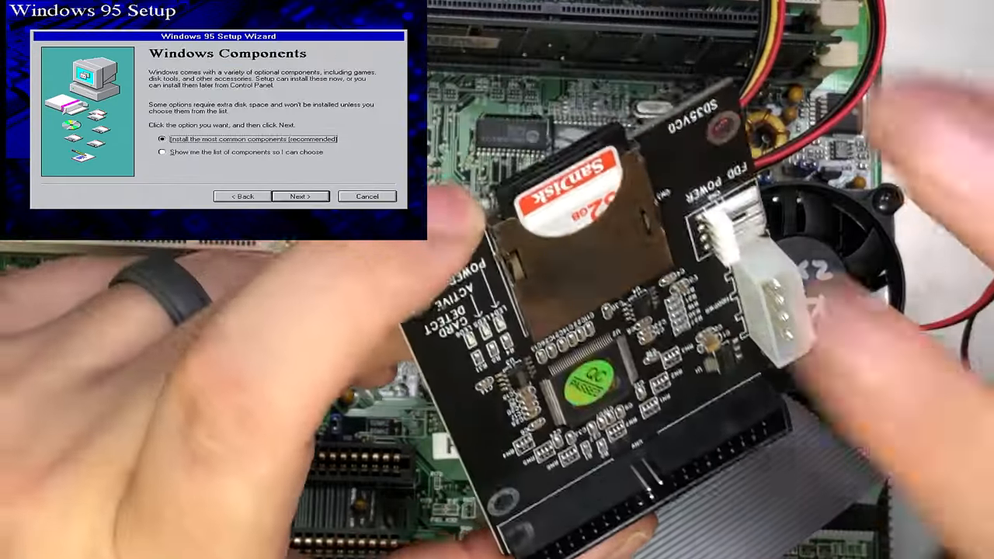
{"action": "left_click", "coordinate": [301, 196]}
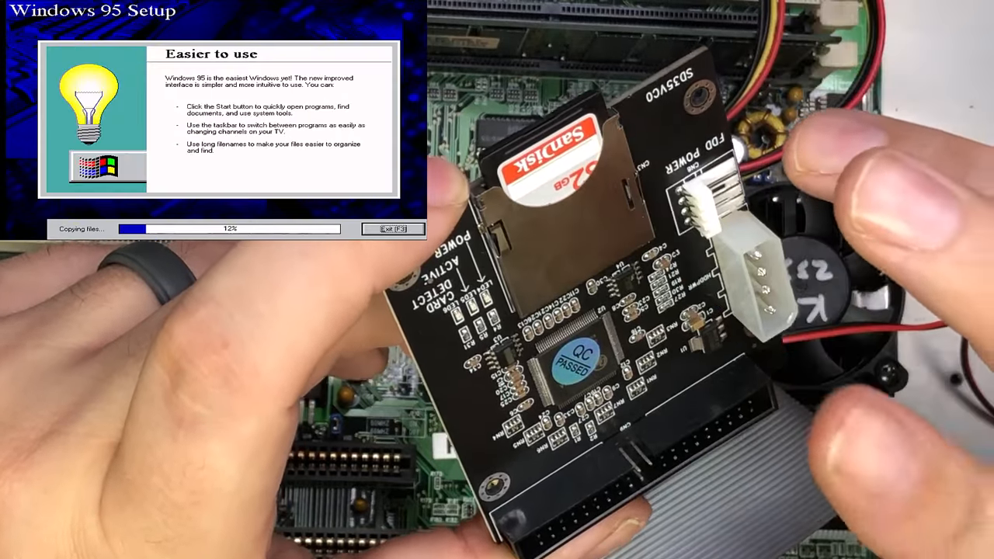